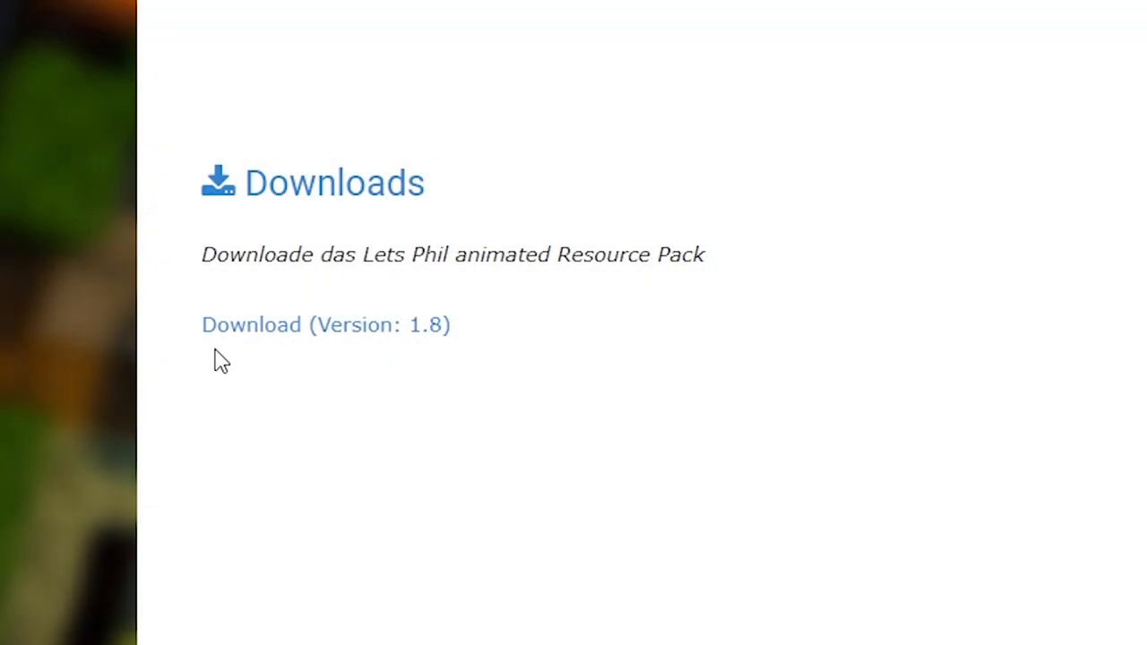
pyautogui.moveTo(500, 336)
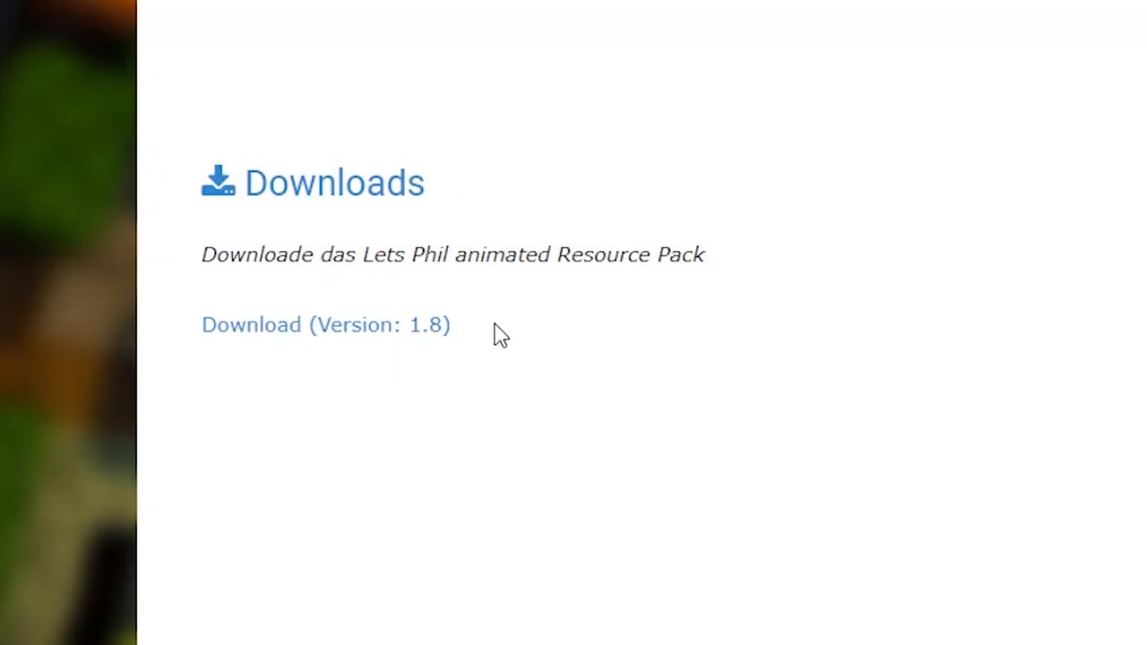
pyautogui.moveTo(202, 291)
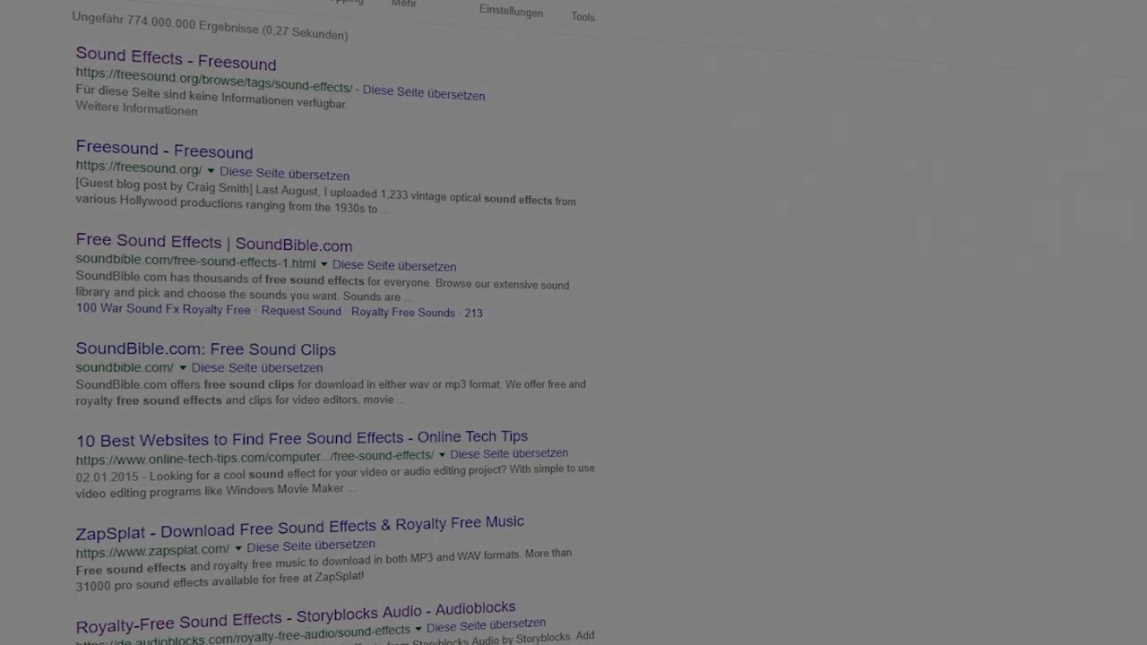
# - Open Improved ZR380 Carcols from the Vehicles category and start its file download
pyautogui.scroll(-3)
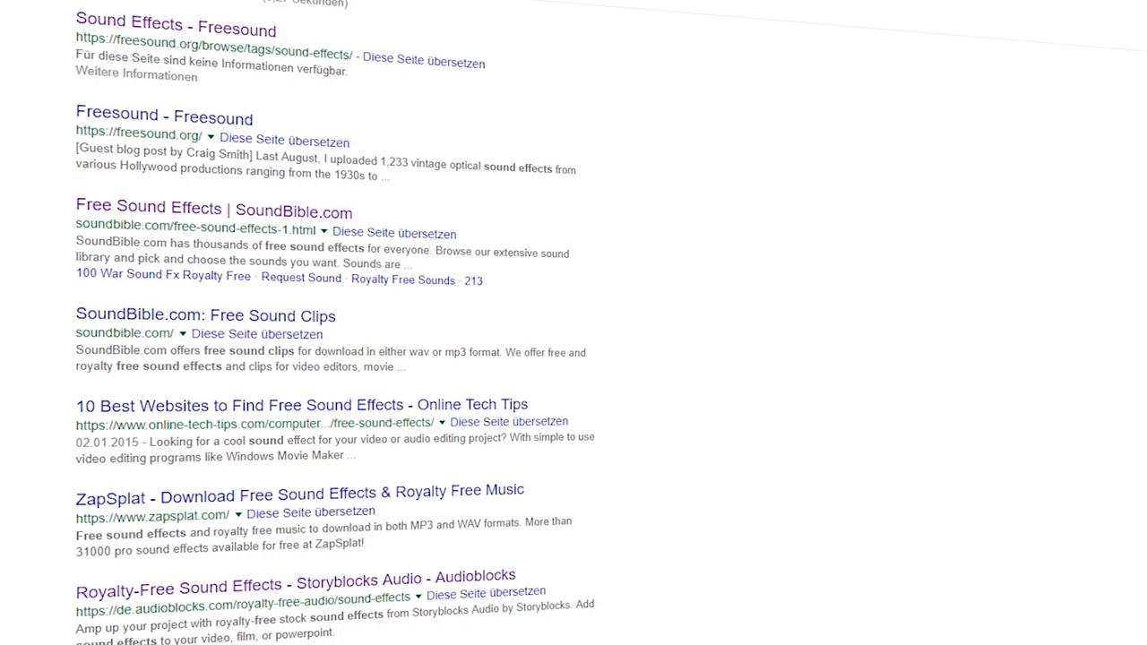
pyautogui.scroll(-3)
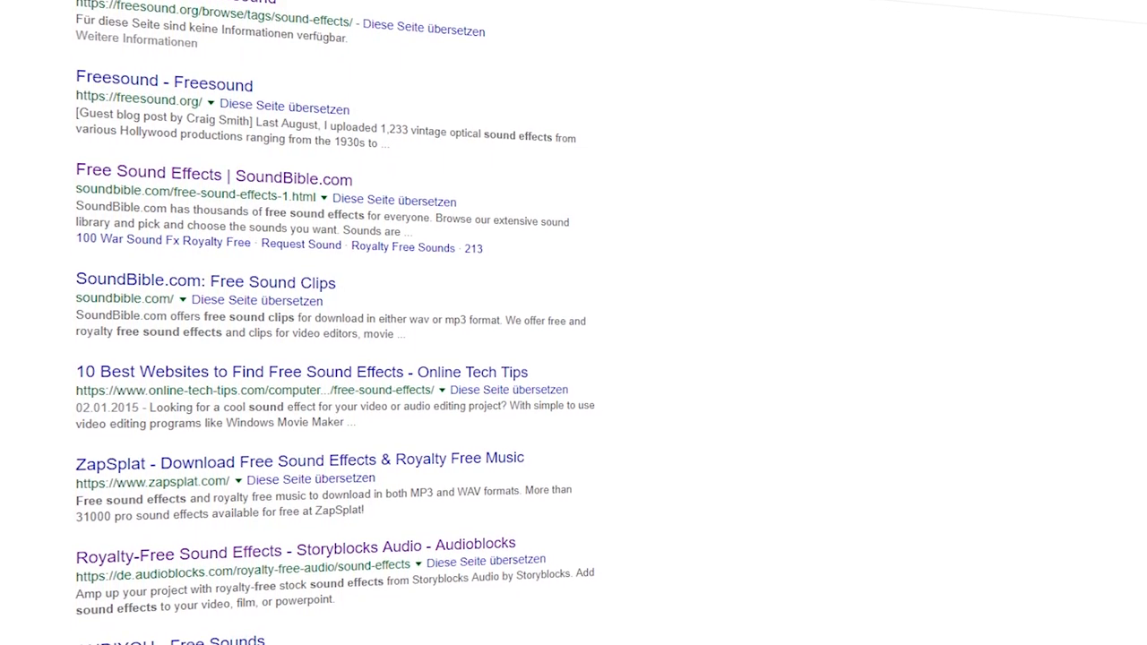
pyautogui.scroll(-3)
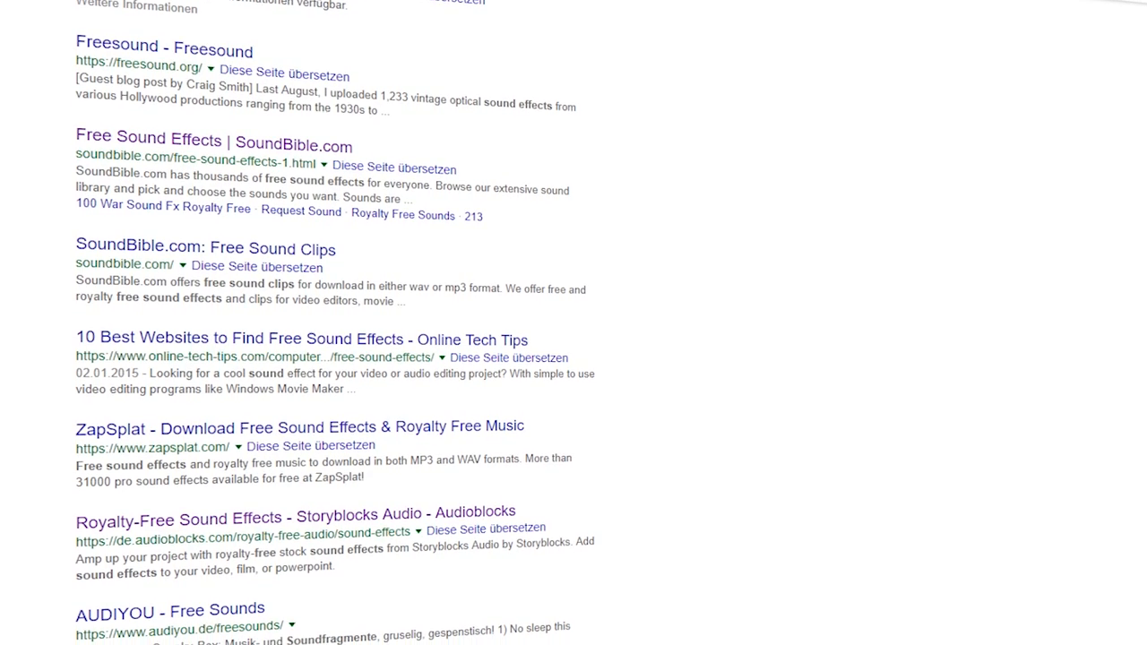
pyautogui.scroll(-3)
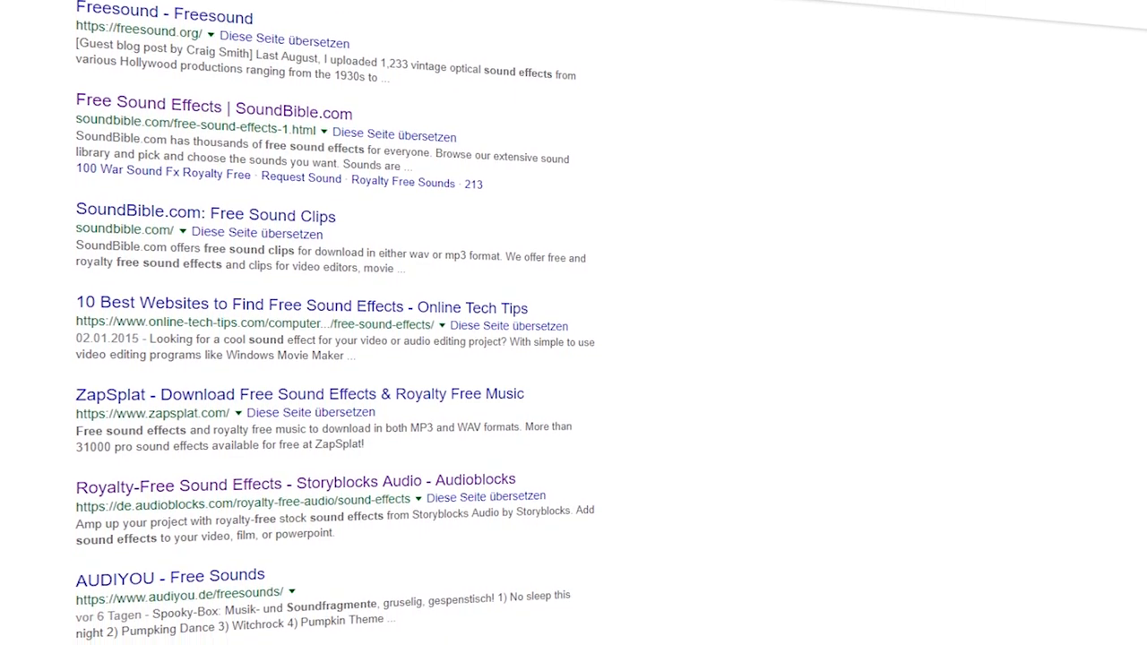
pyautogui.scroll(-3)
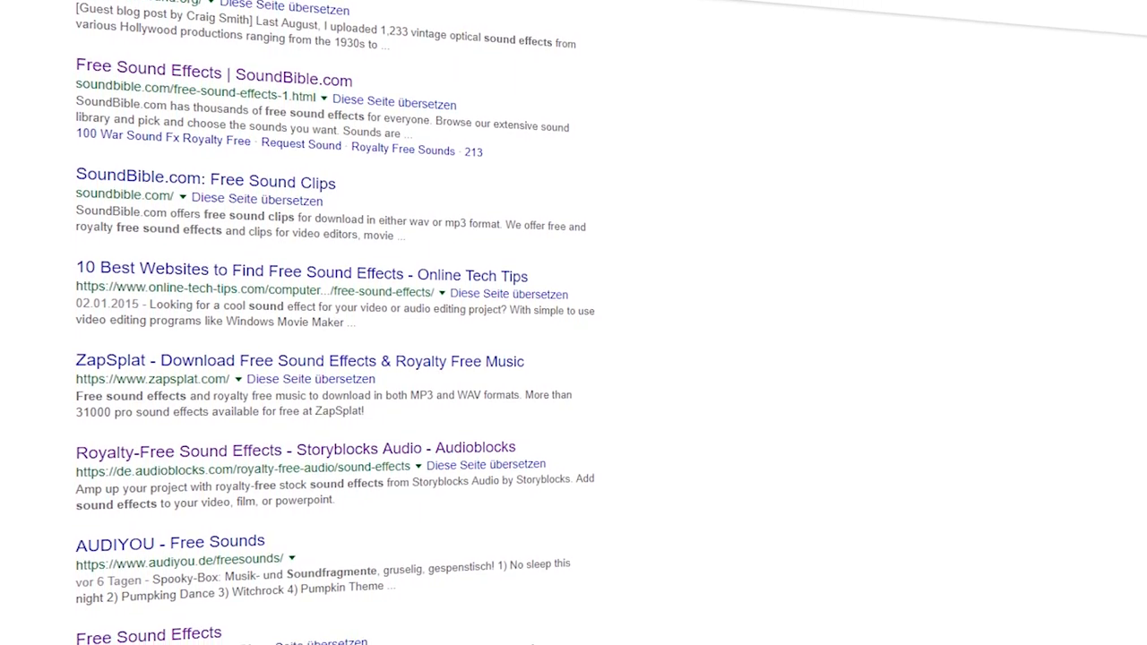
pyautogui.scroll(-3)
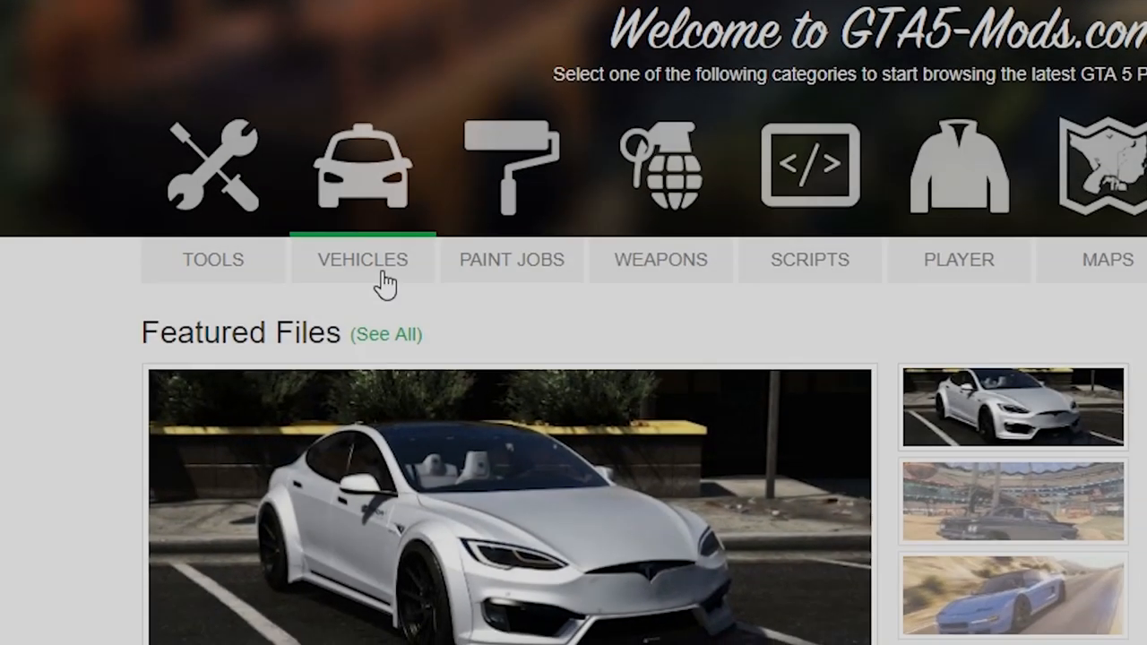
pyautogui.click(362, 260)
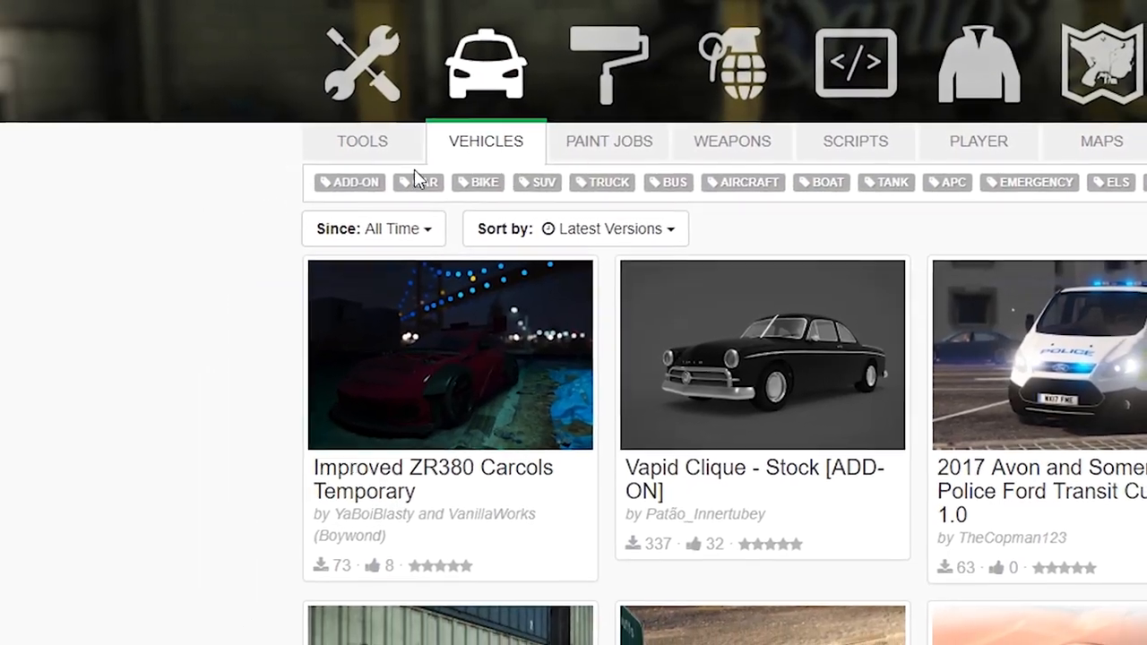
pyautogui.click(449, 355)
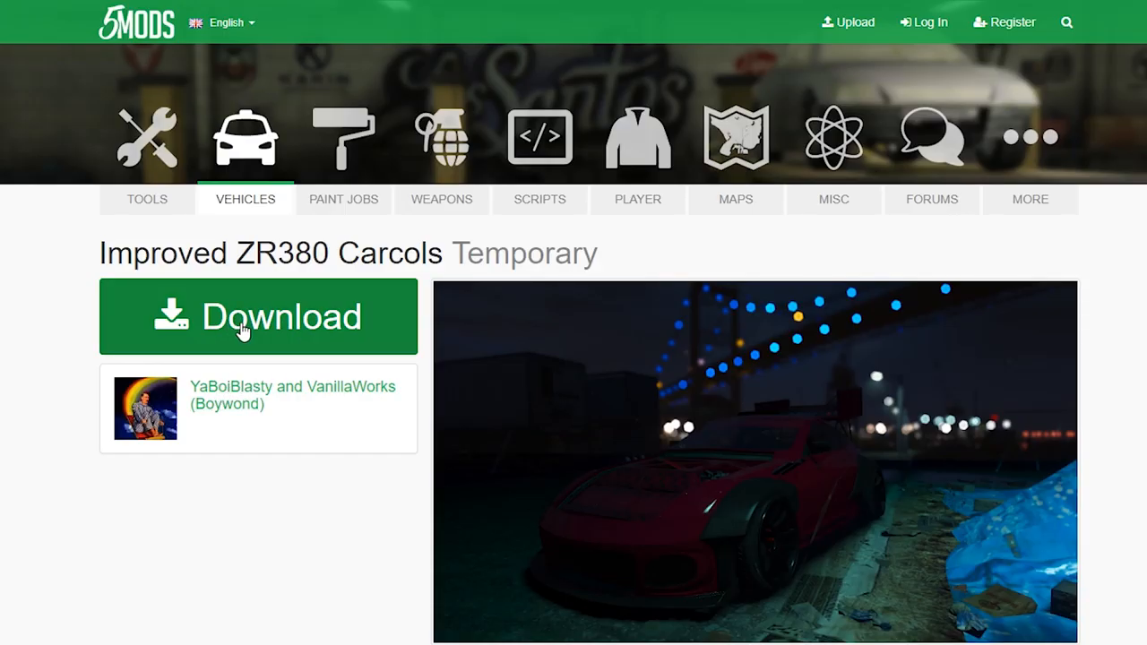
pyautogui.click(258, 316)
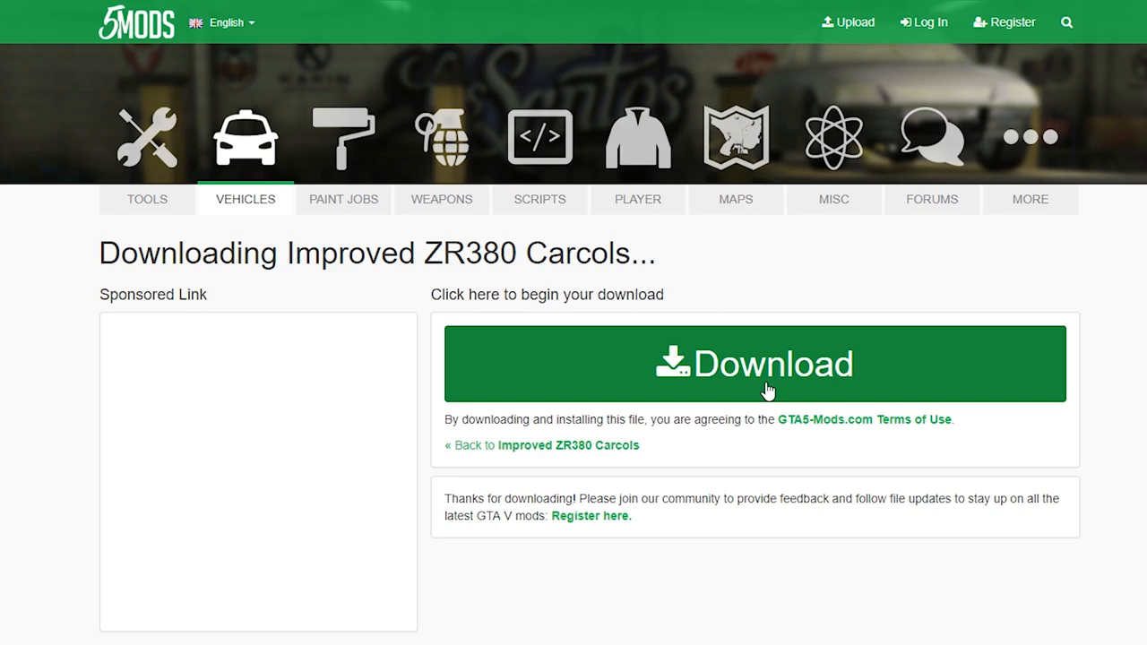
pyautogui.click(753, 363)
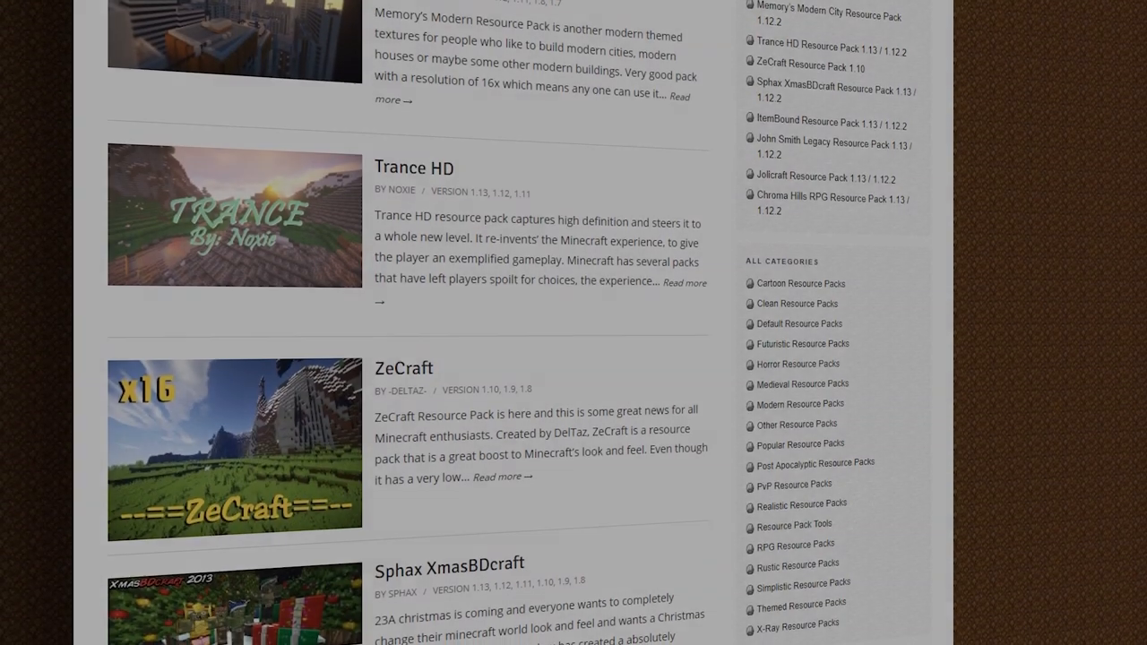
pyautogui.scroll(-3)
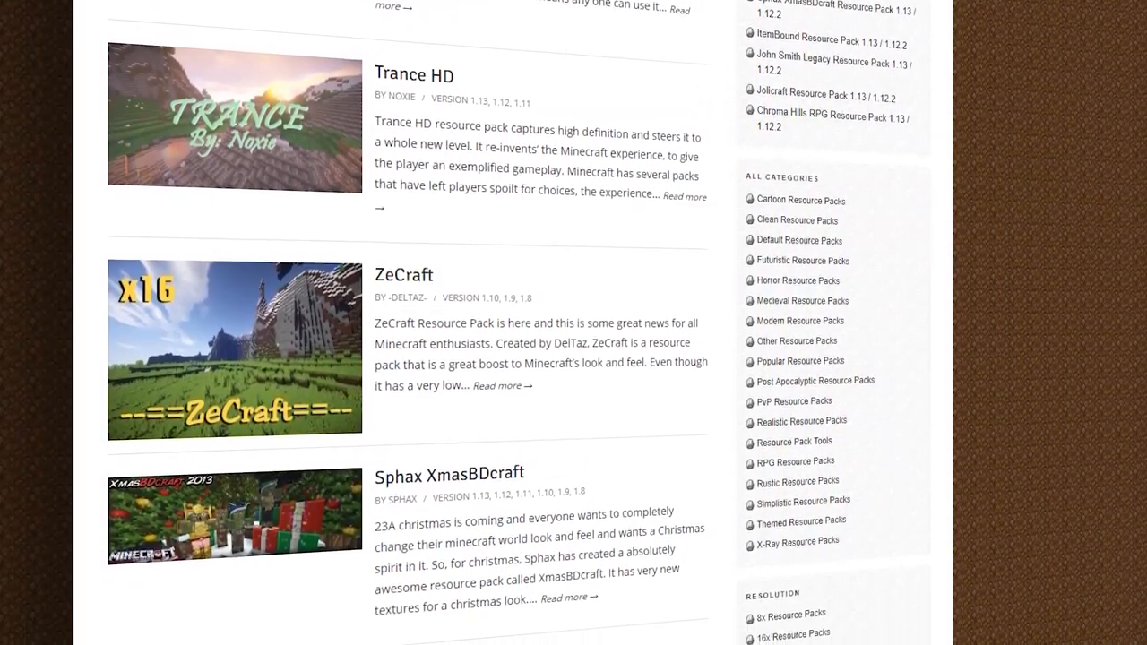
pyautogui.scroll(-3)
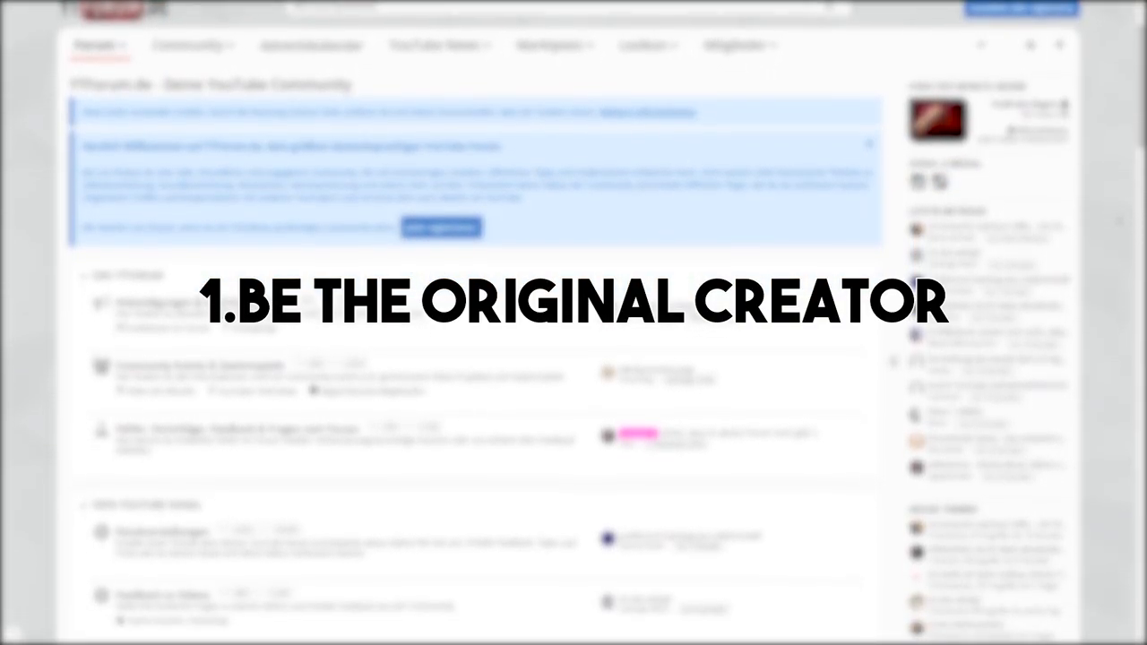
# - Scroll the Linkvertise homepage comparing per-1000-click earnings between link services
pyautogui.scroll(-3)
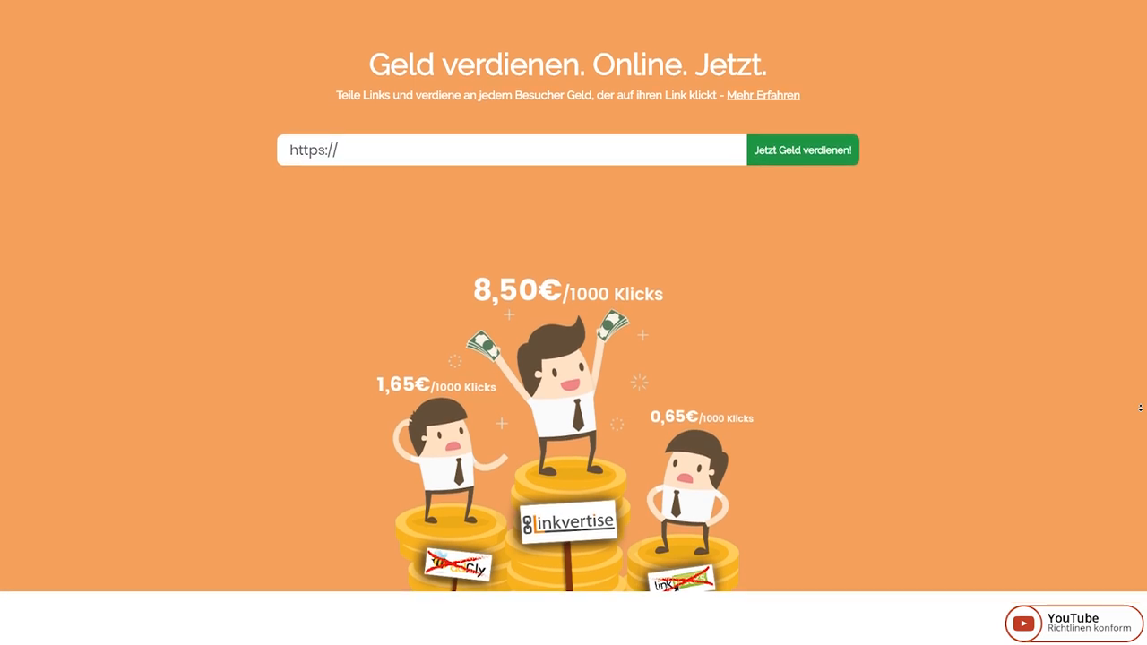
# - Tick the "I'm not a robot" reCAPTCHA on the "Gelange zu Meinem Kanal" link page
pyautogui.scroll(-3)
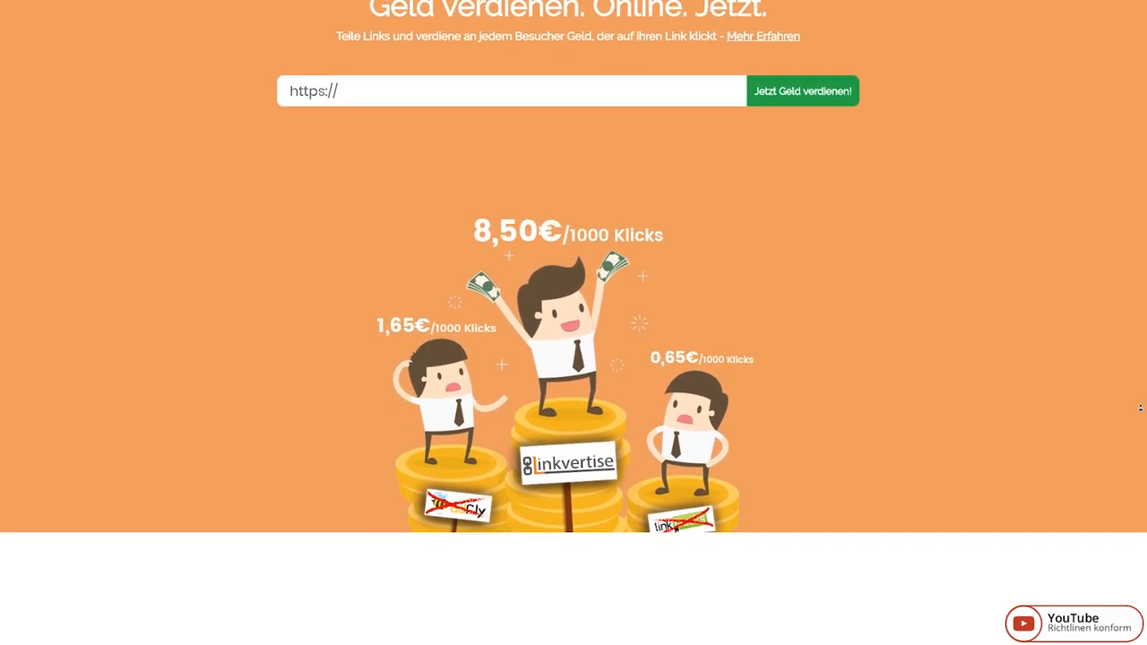
pyautogui.scroll(-3)
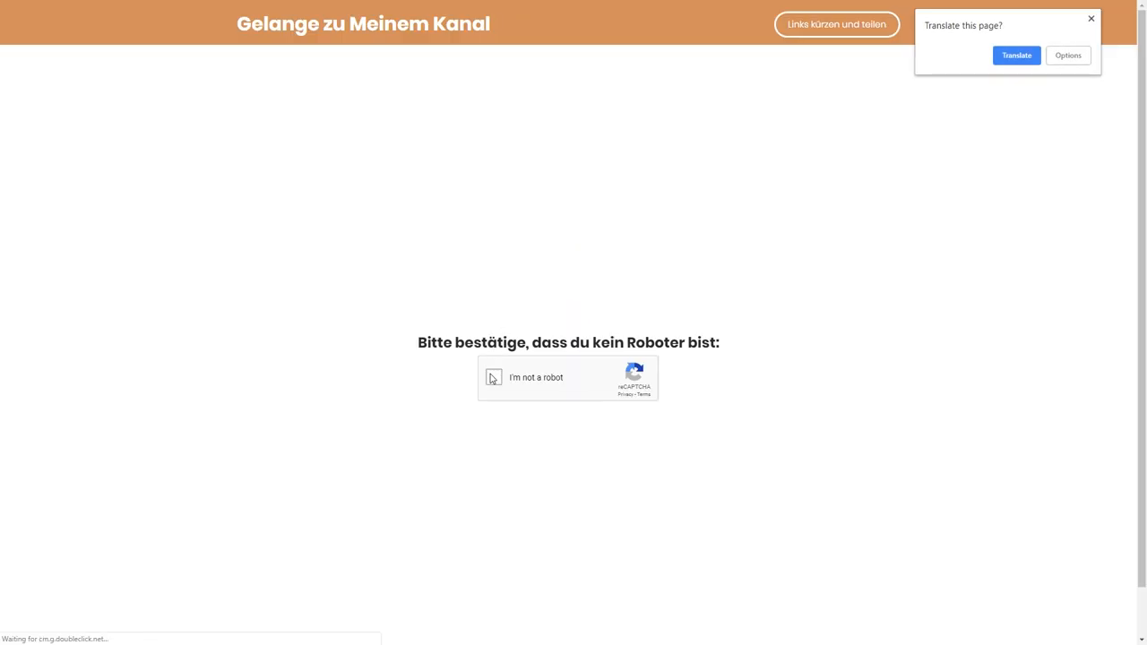
pyautogui.click(493, 377)
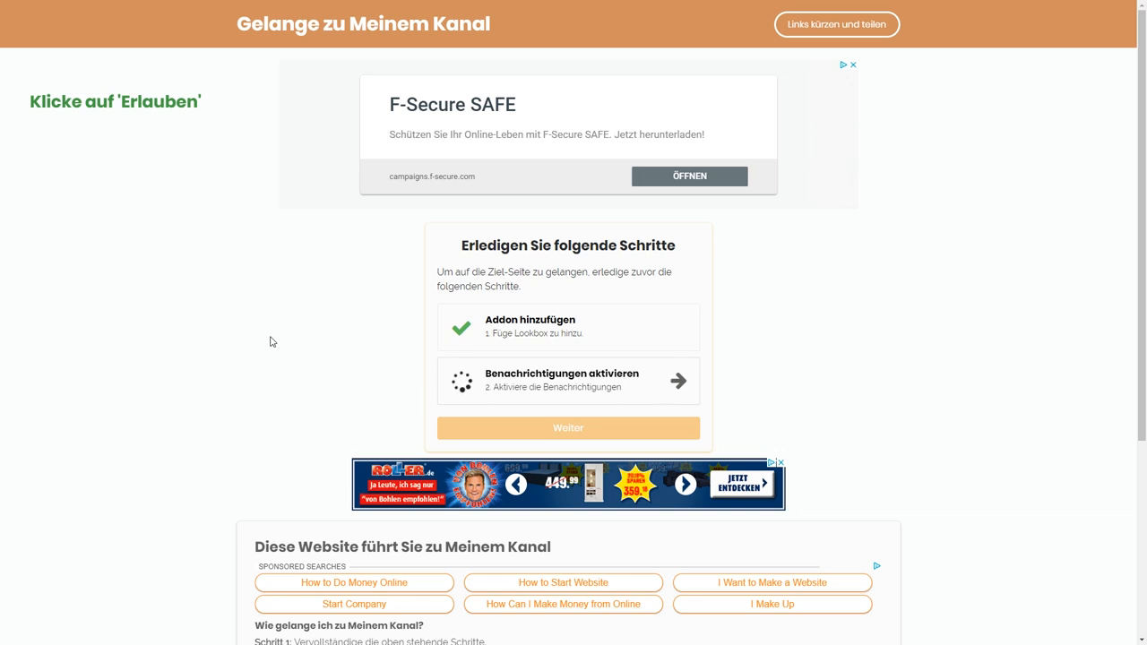
pyautogui.moveTo(549, 421)
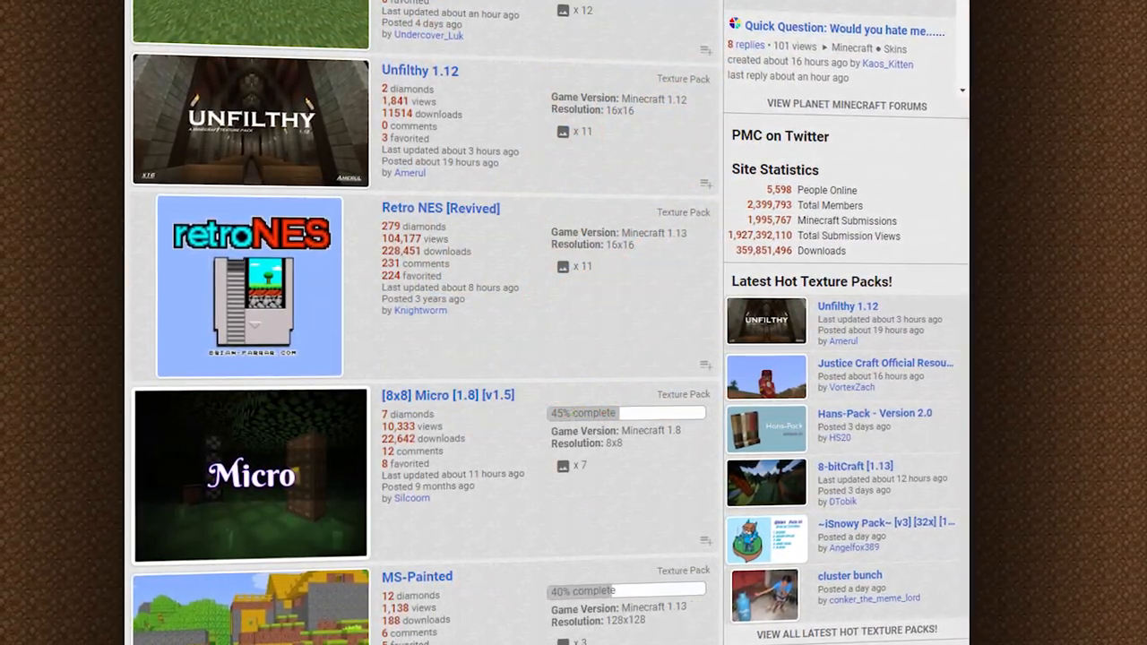
pyautogui.scroll(-3)
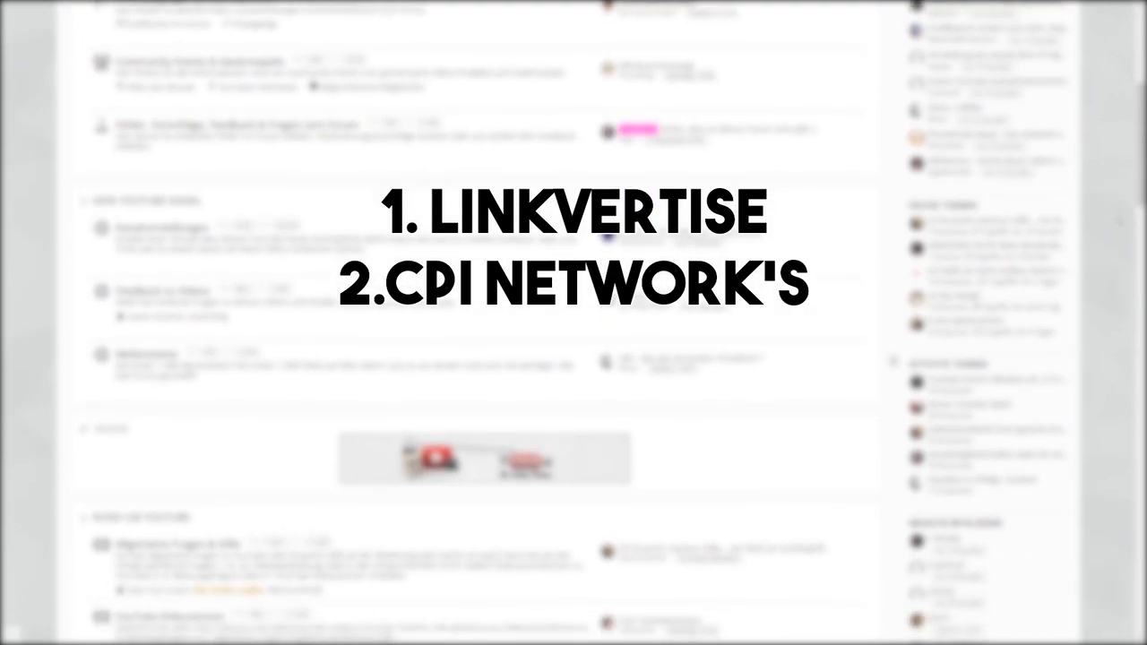
pyautogui.scroll(-3)
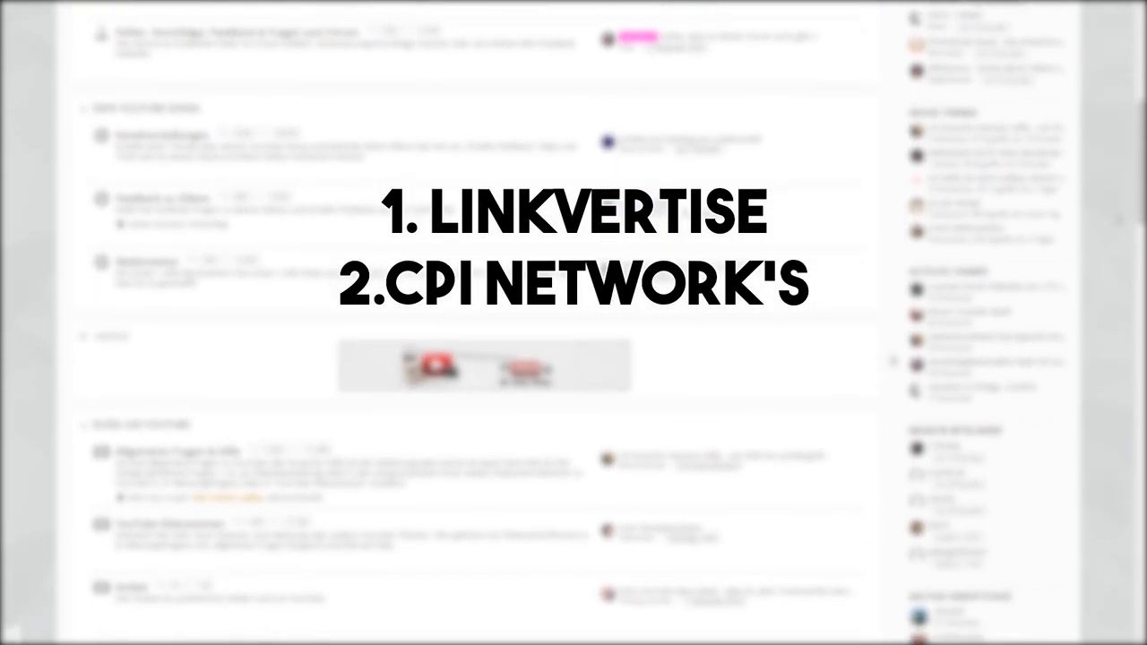